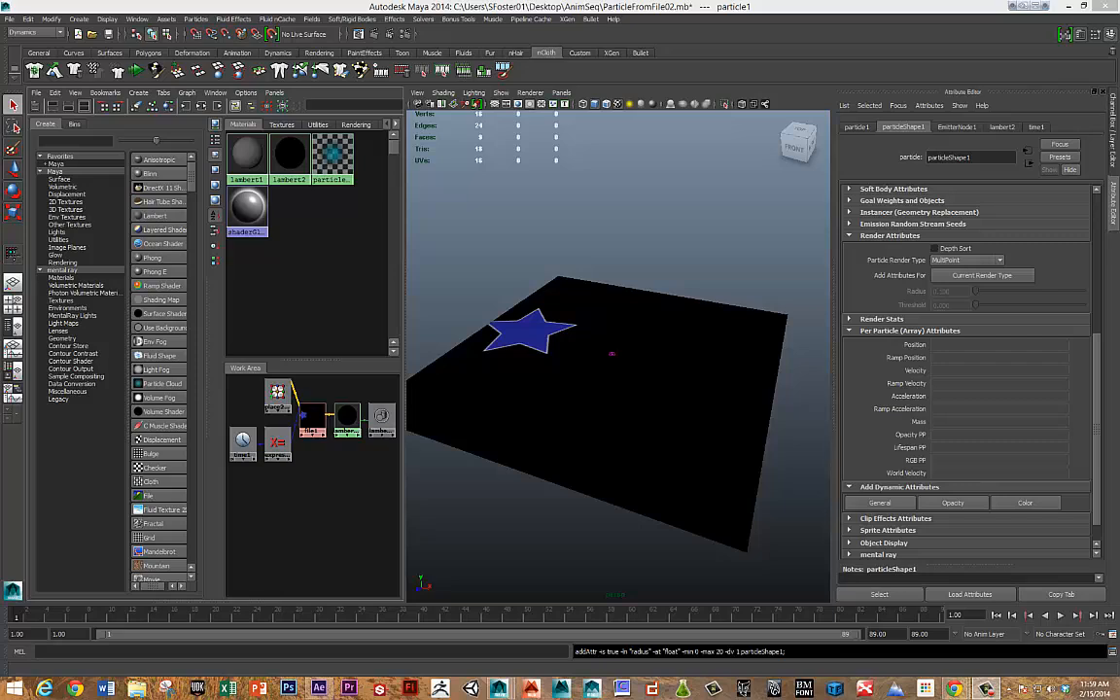
pyautogui.moveTo(499, 278)
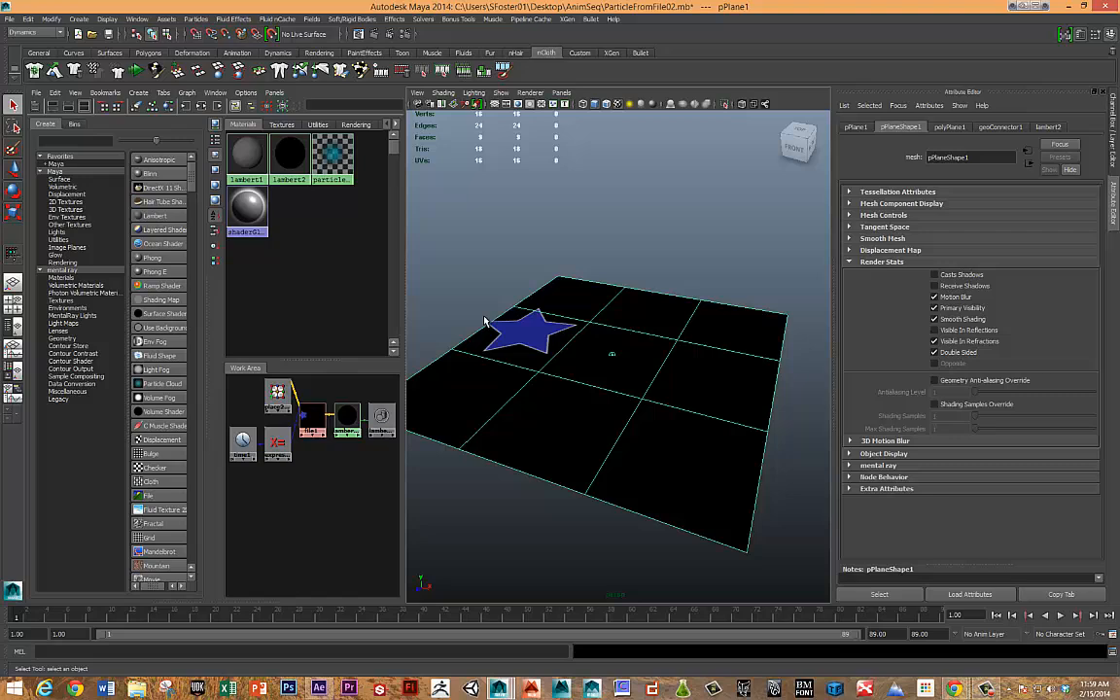
pyautogui.moveTo(488, 247)
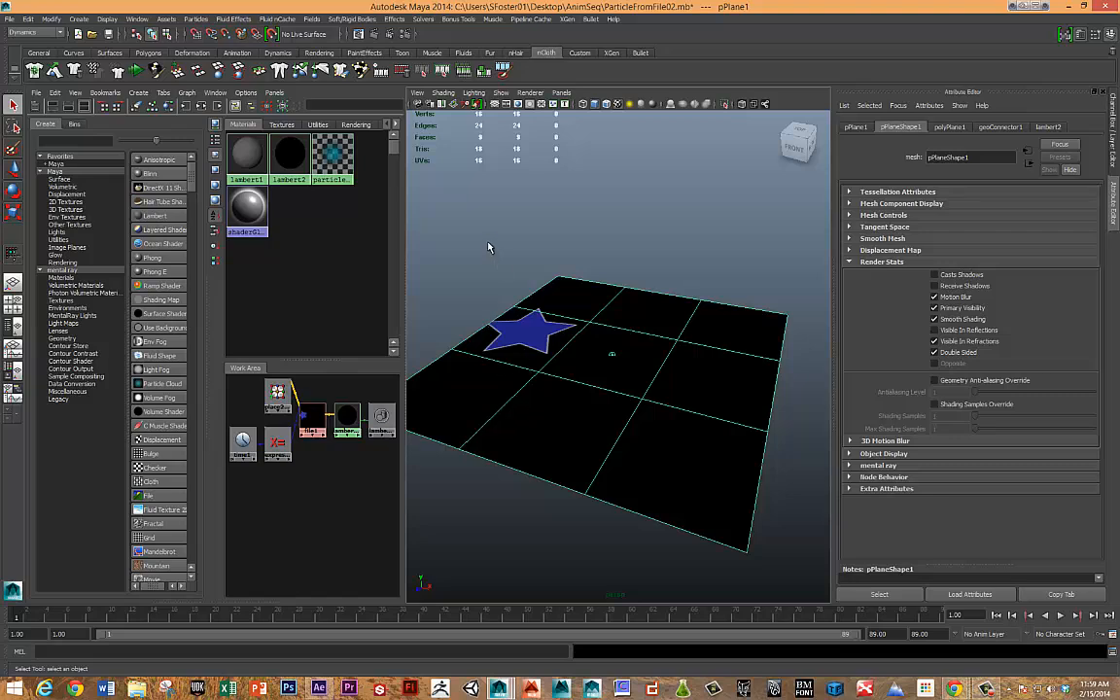
# Step: Deselect everything and play back the blue and white particle emission above the plane
pyautogui.click(1074, 614)
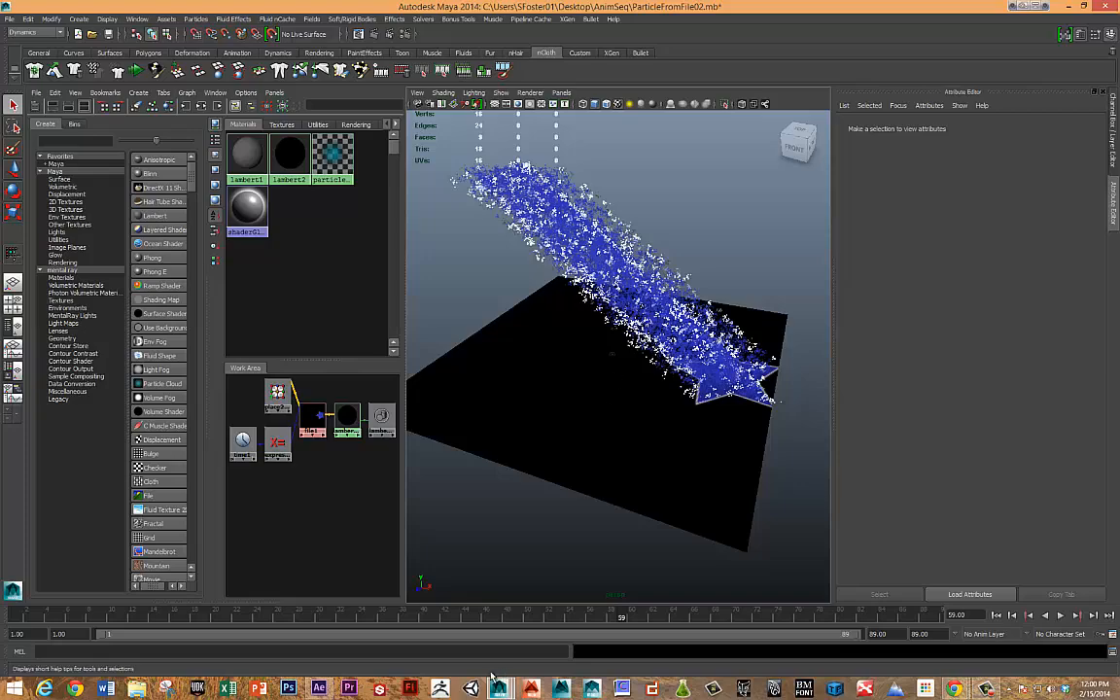
# Step: In After Effects, play the fractal noise comp, then scrub Comp 2's horizontally moving star
pyautogui.click(319, 688)
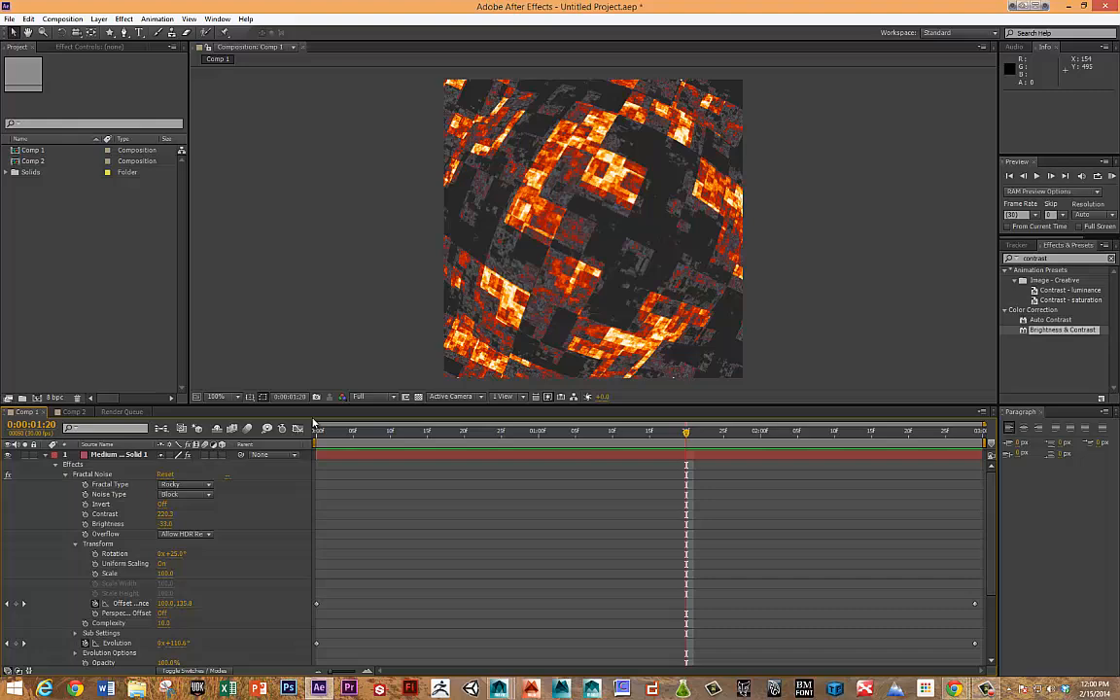
pyautogui.click(317, 429)
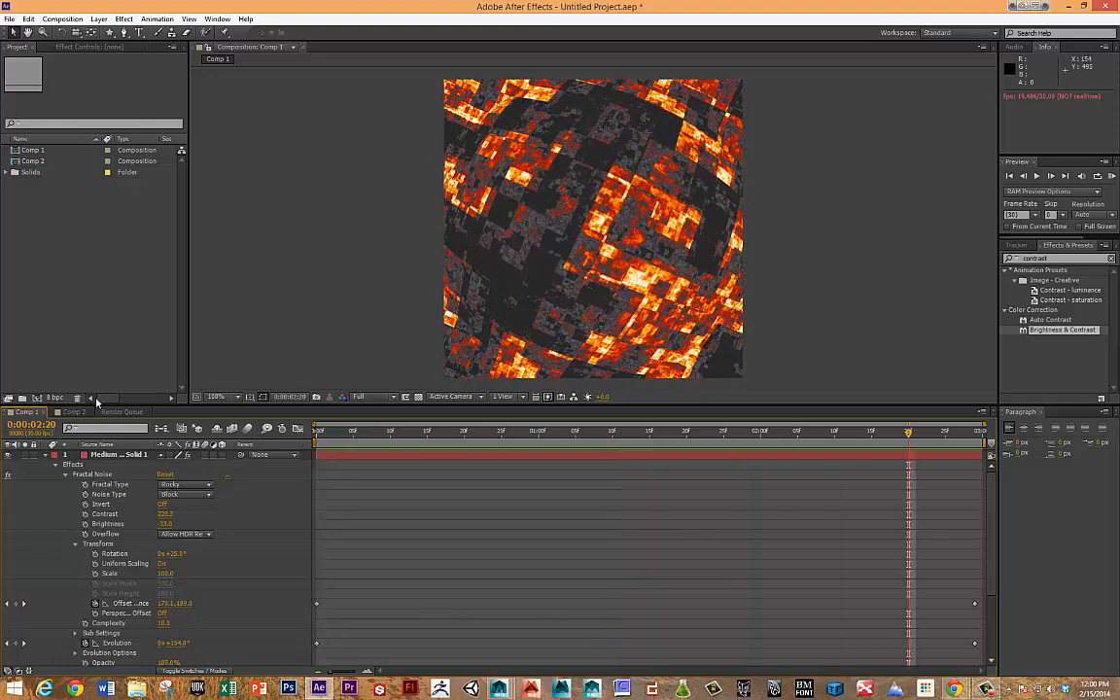
pyautogui.click(72, 411)
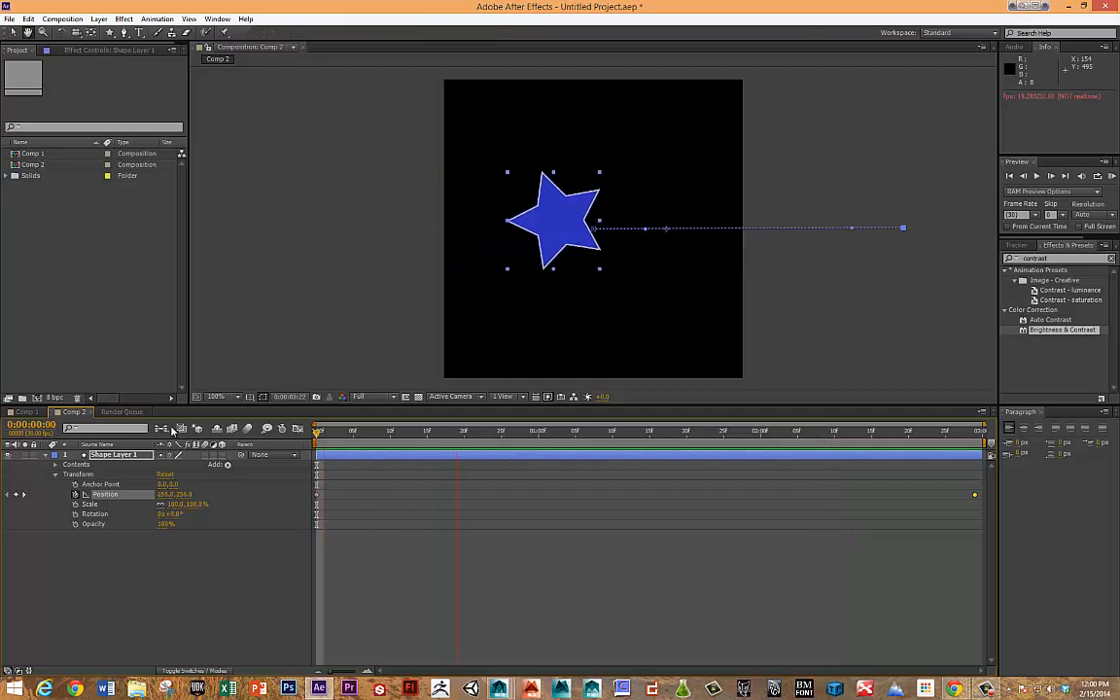
pyautogui.moveTo(554, 218); pyautogui.dragTo(690, 219)
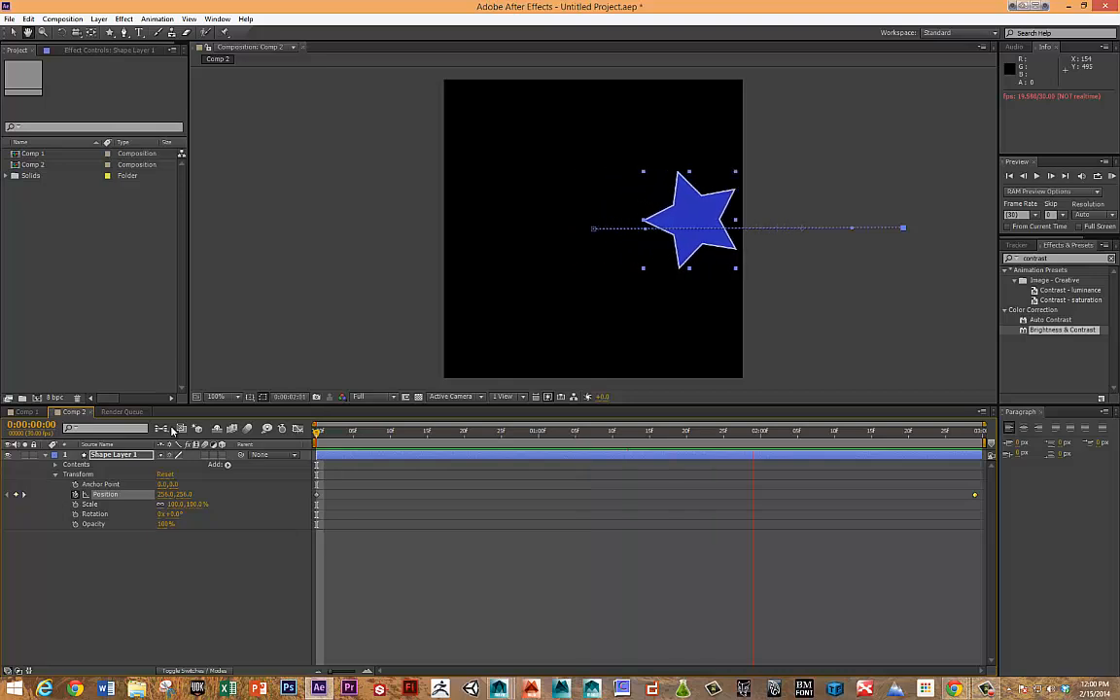
pyautogui.moveTo(316, 429); pyautogui.dragTo(922, 429)
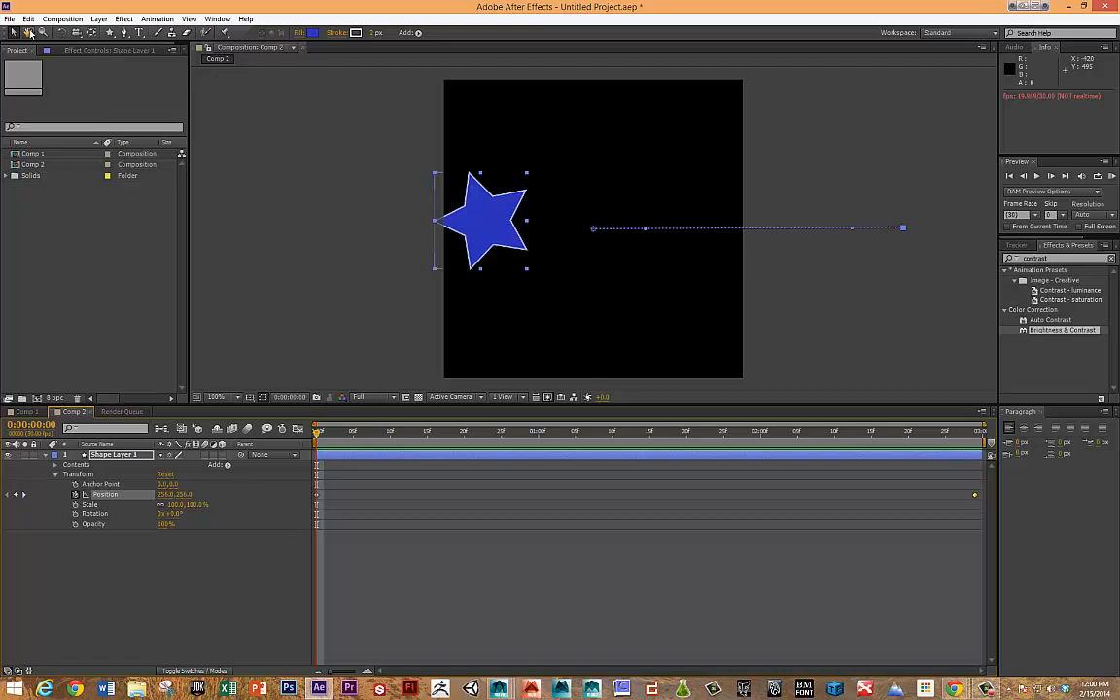
# Step: Add Comp 2 to the render queue with JPEG Sequence as the output format
pyautogui.click(61, 18)
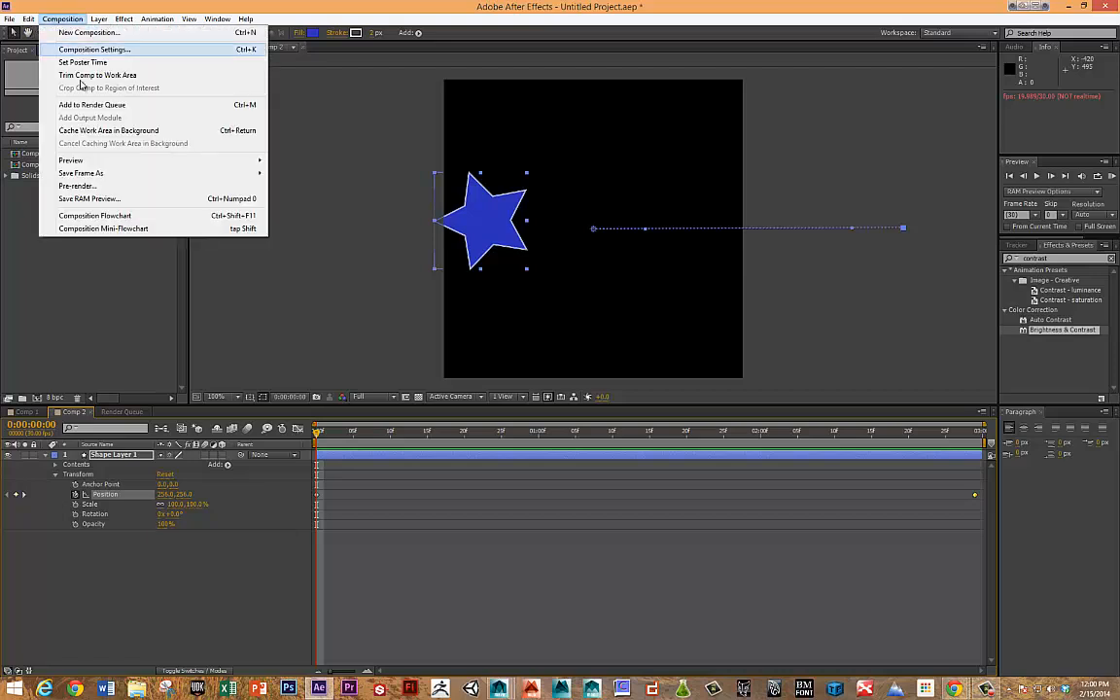
pyautogui.moveTo(92, 104)
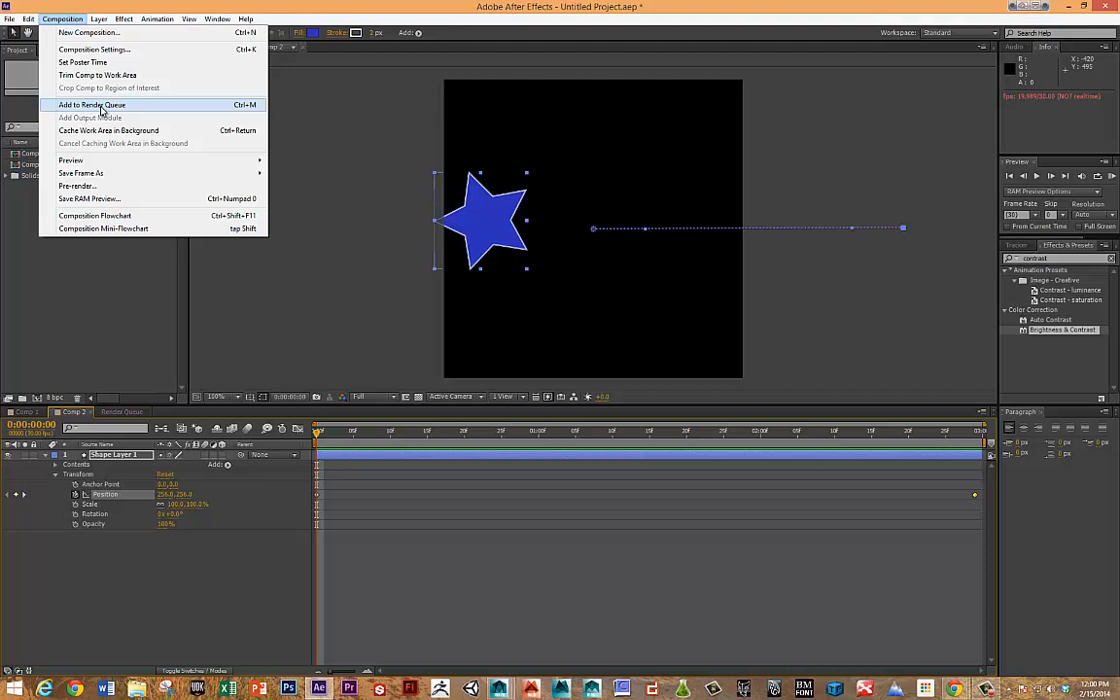
pyautogui.click(91, 105)
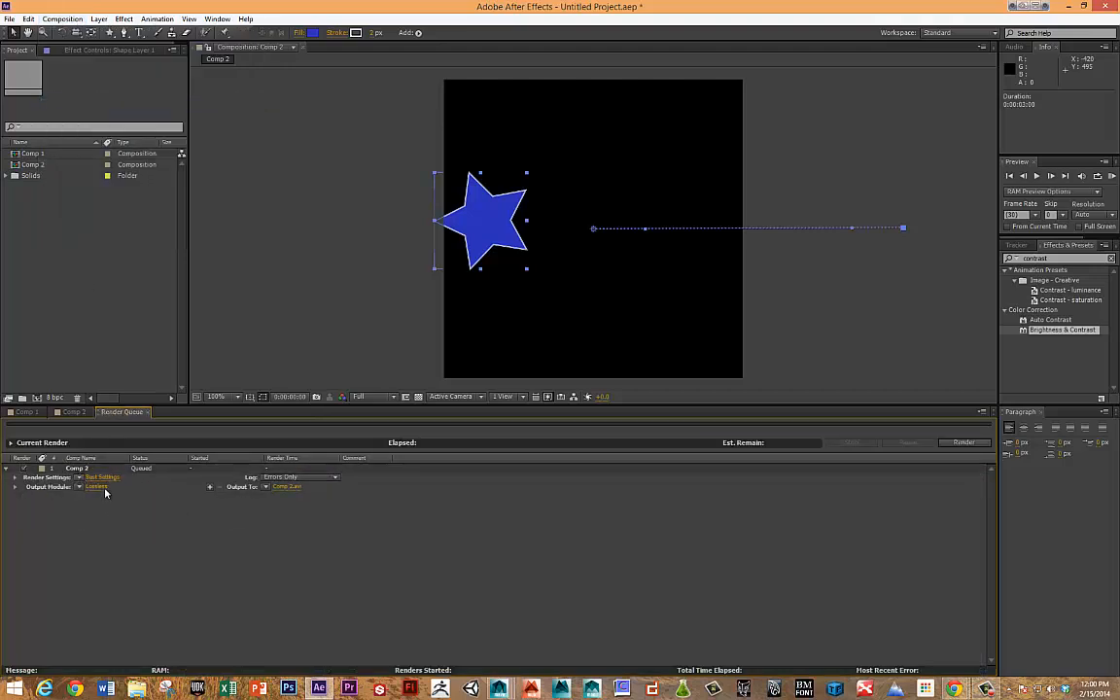
pyautogui.click(96, 486)
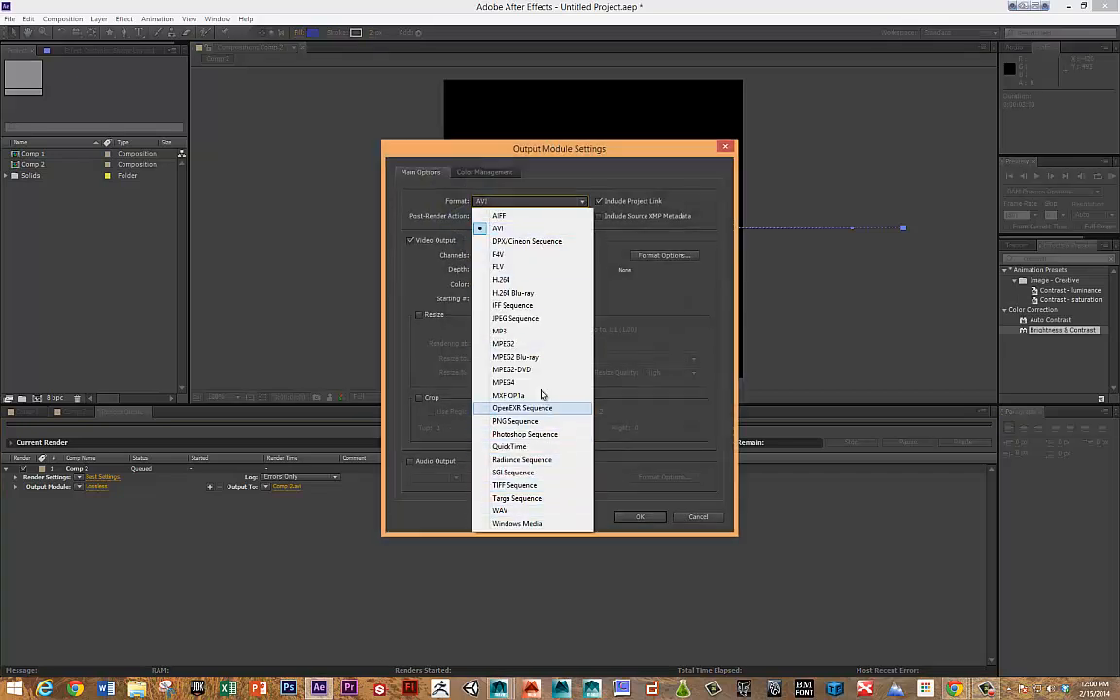
pyautogui.click(514, 318)
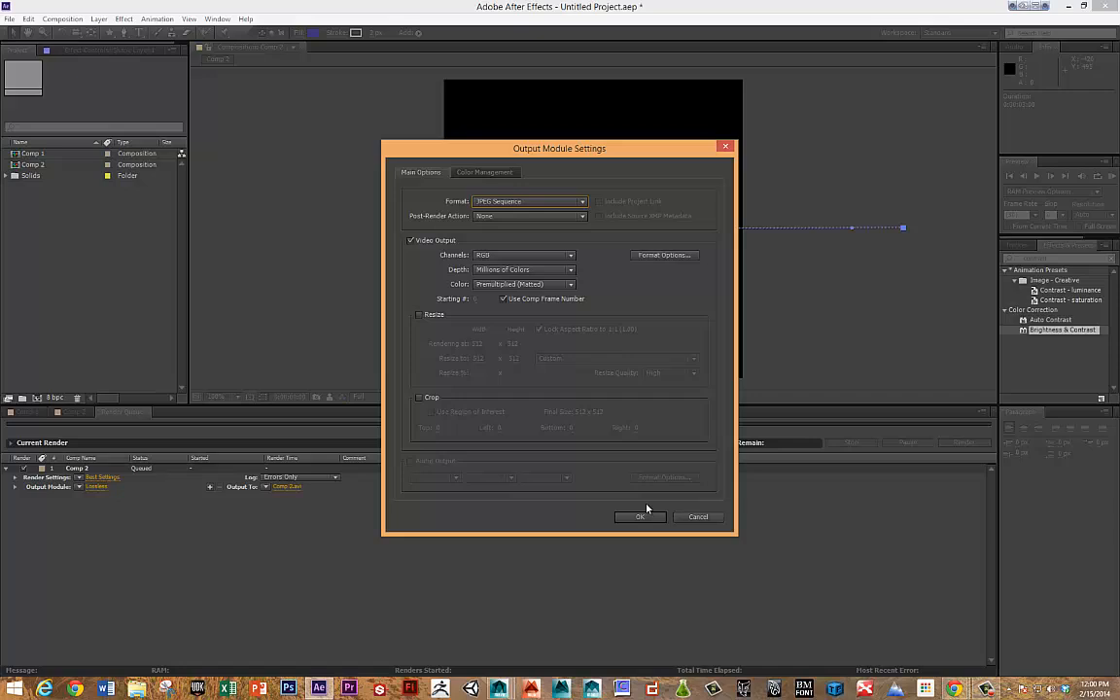
pyautogui.click(639, 516)
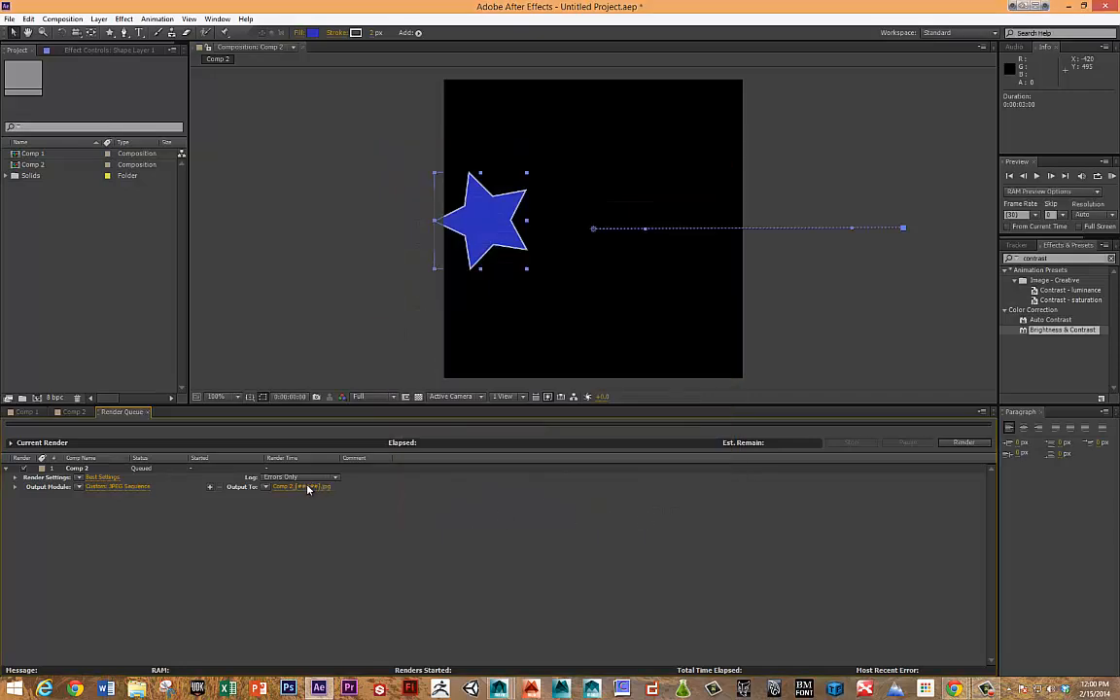
# Step: Save the render output as STAR.[#####] in the AnimSeq folder
pyautogui.click(301, 486)
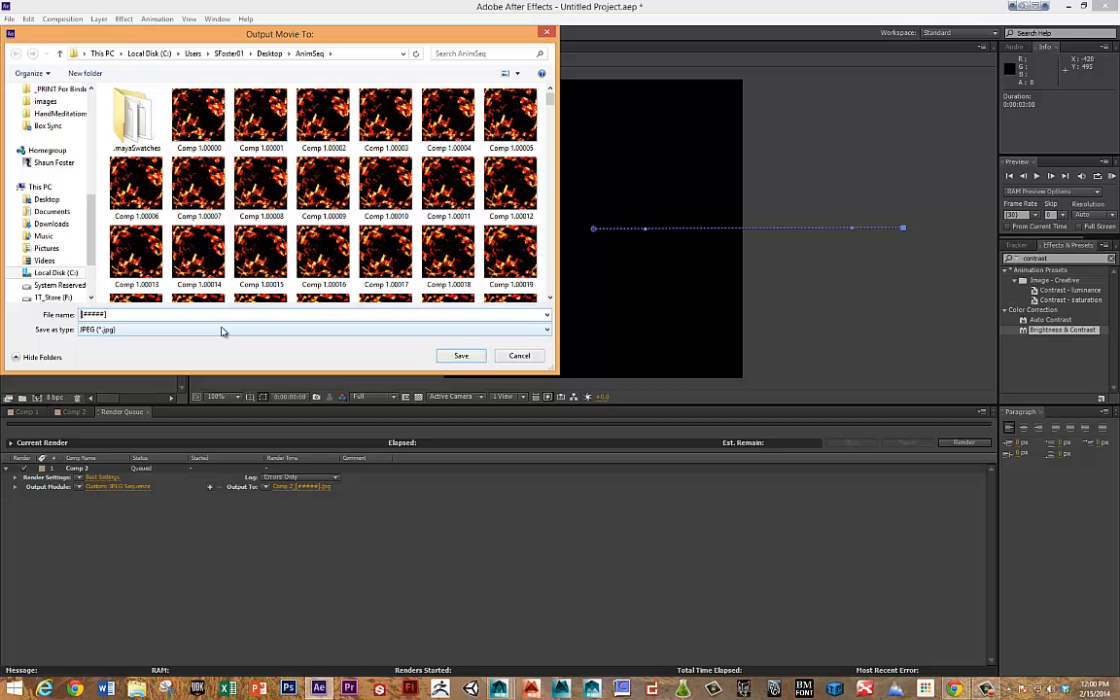
pyautogui.write('STAR')
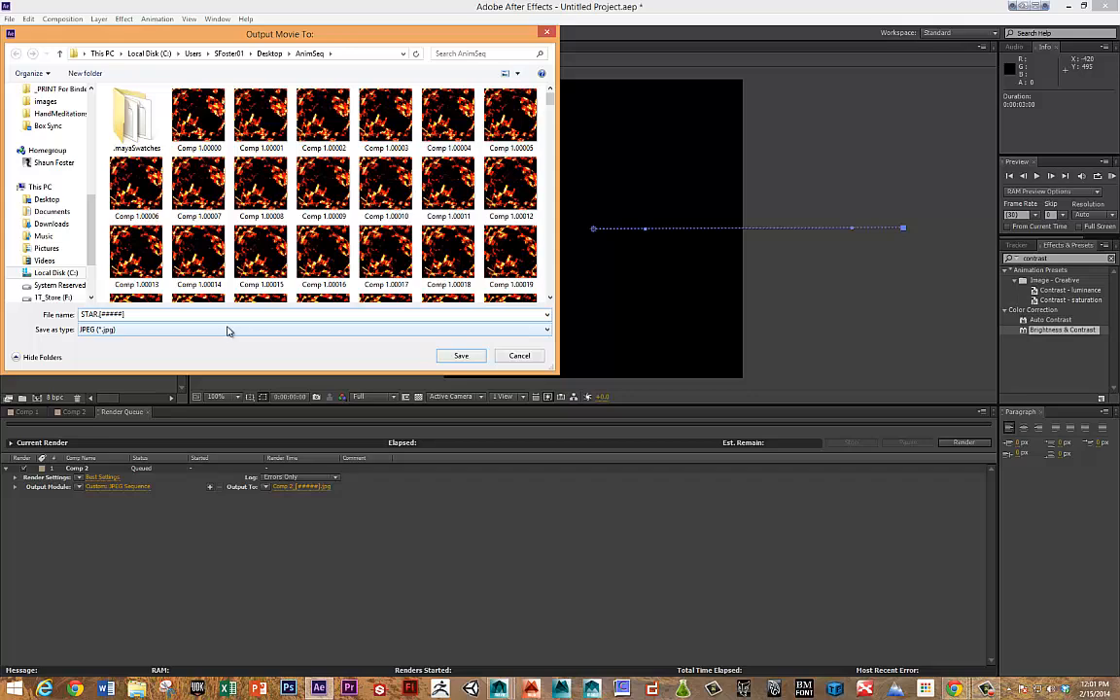
pyautogui.click(386, 185)
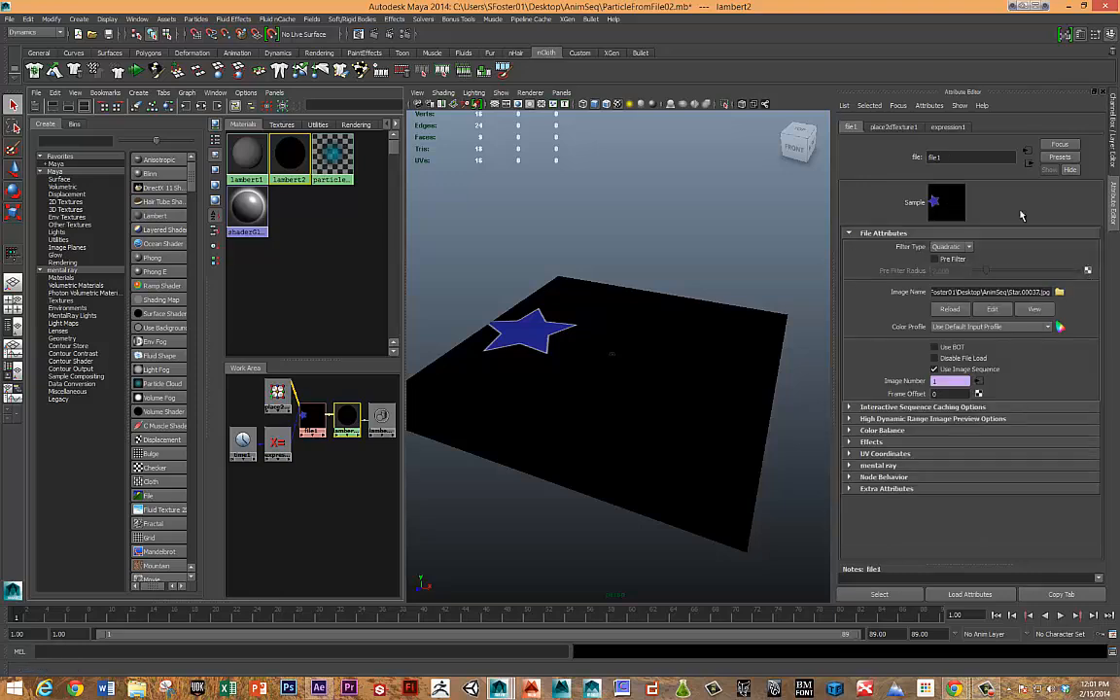
pyautogui.moveTo(994, 346)
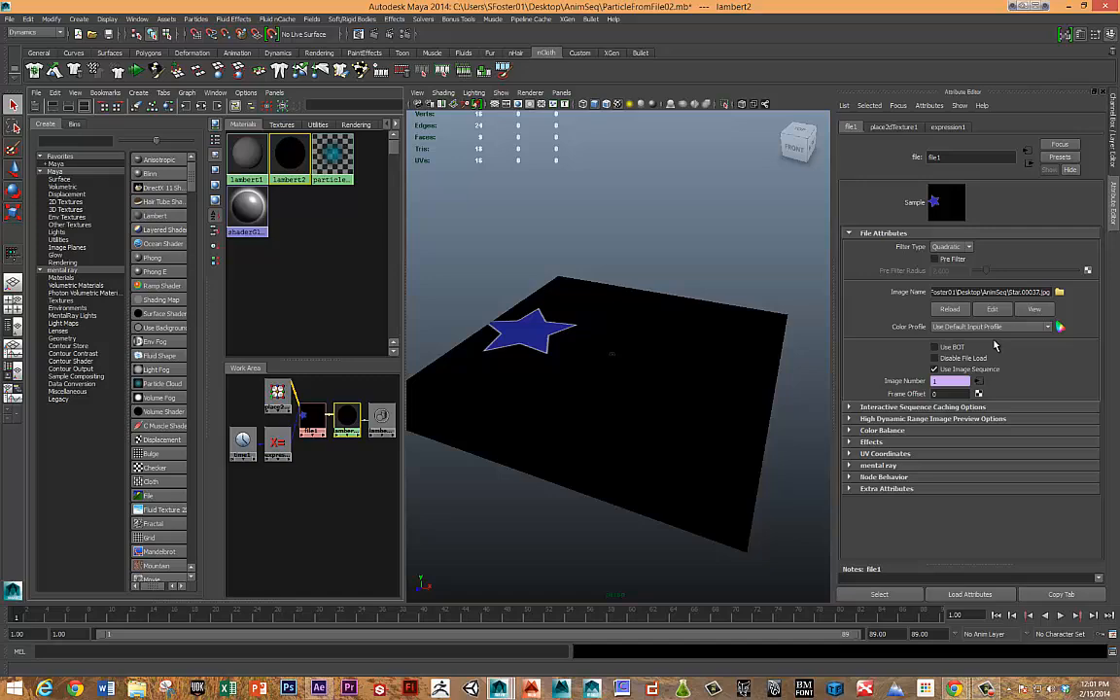
# Step: Load Star.00066.jpg from AnimSeq into file1 and keep Use Image Sequence enabled
pyautogui.click(1058, 292)
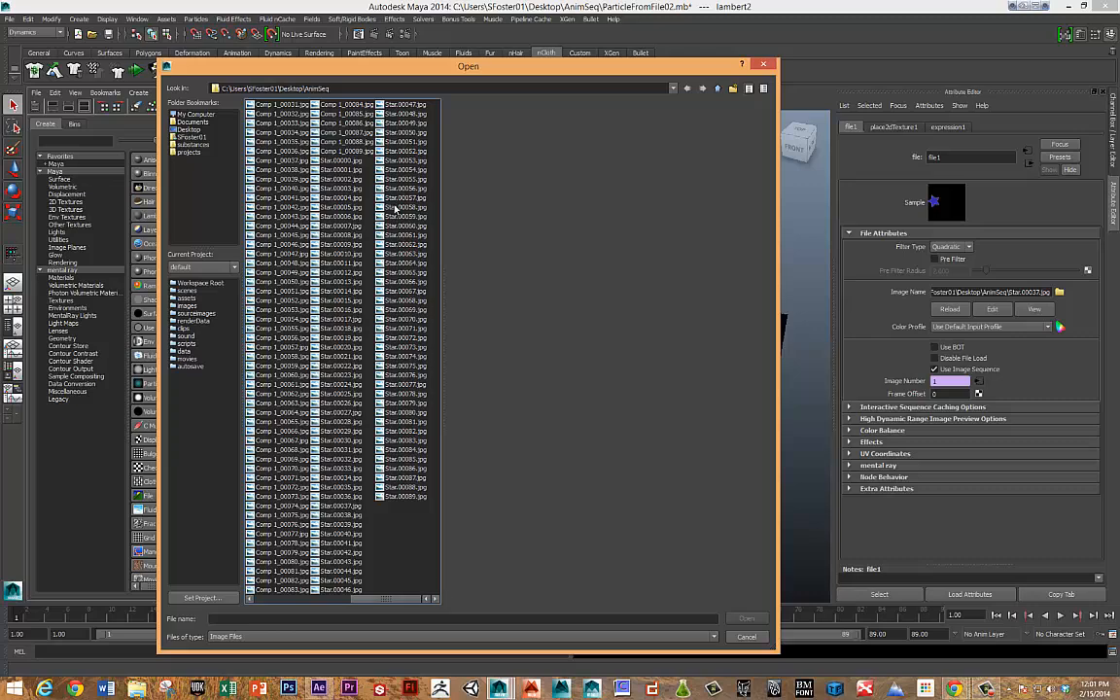
pyautogui.click(401, 281)
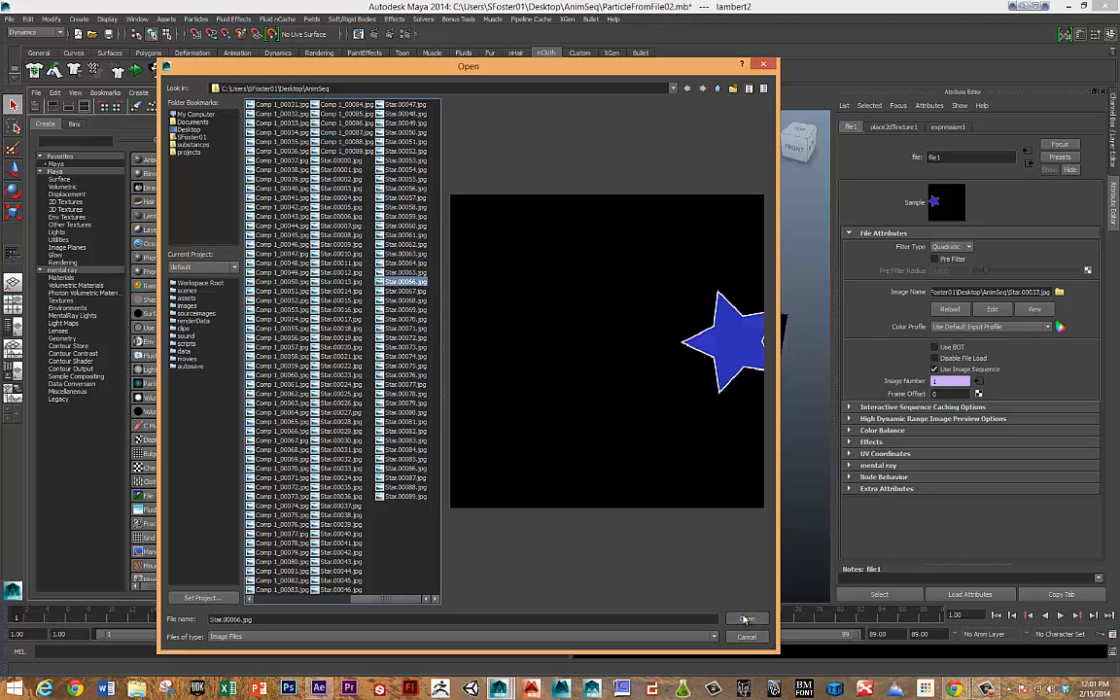
pyautogui.click(747, 619)
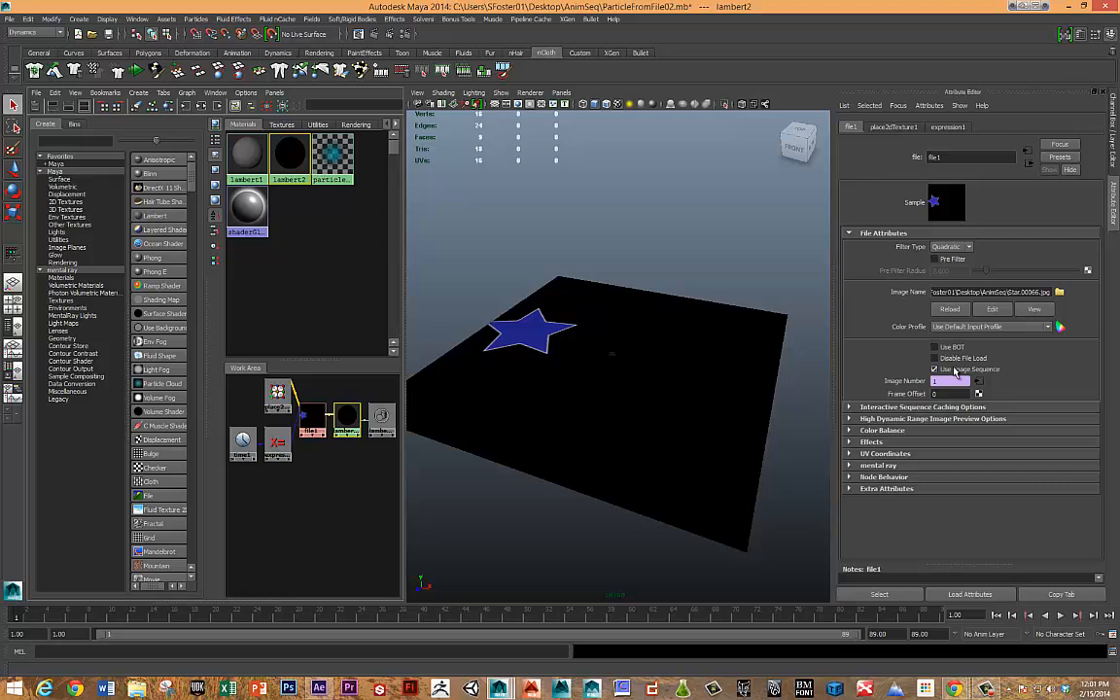
pyautogui.click(935, 369)
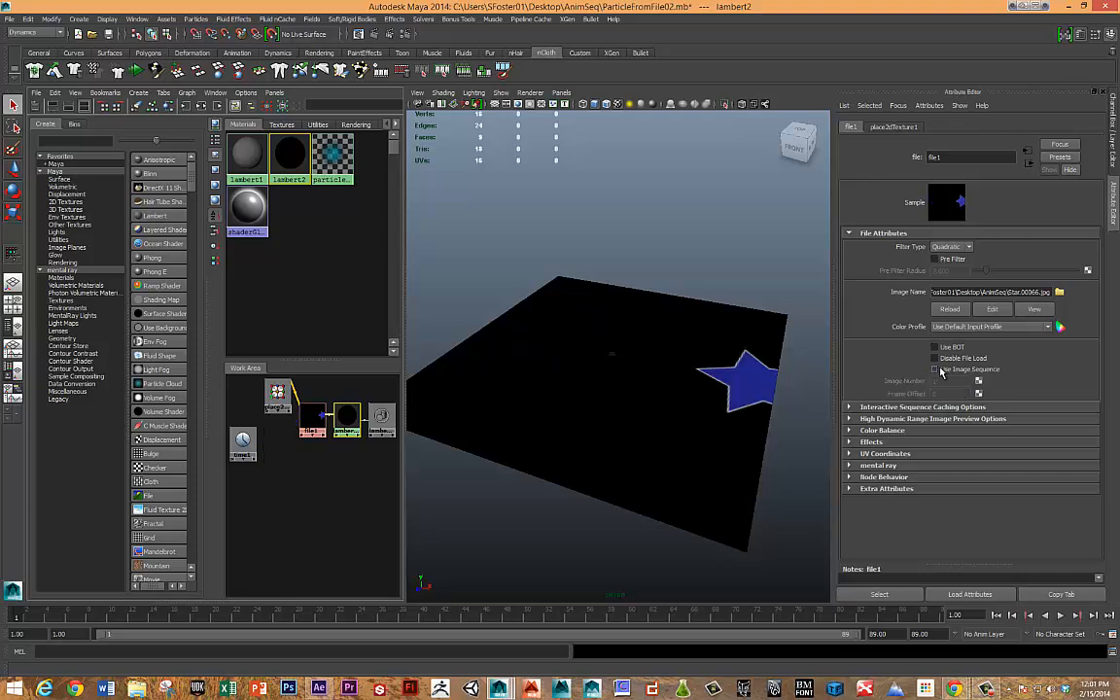
pyautogui.click(935, 370)
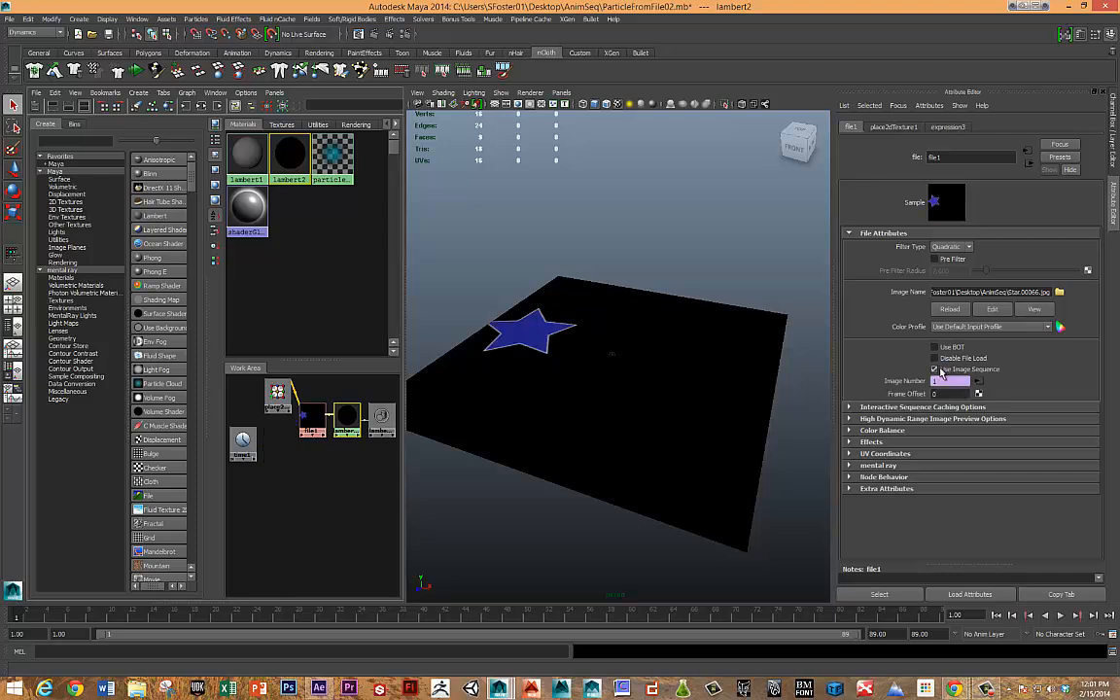
pyautogui.click(1075, 614)
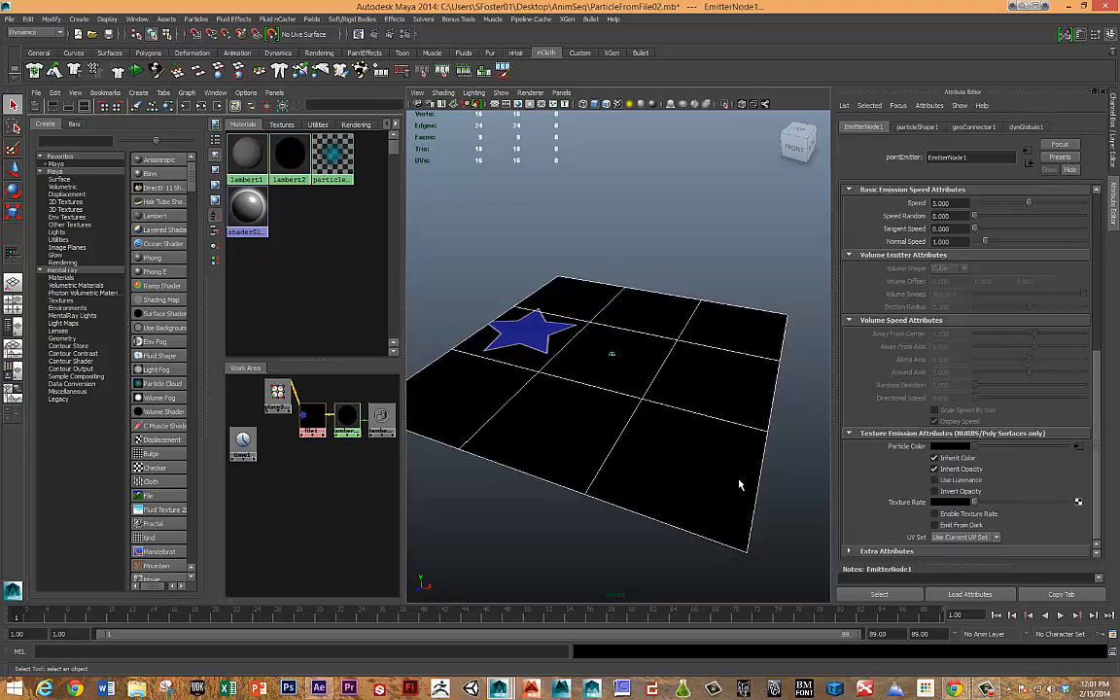
pyautogui.moveTo(656, 428)
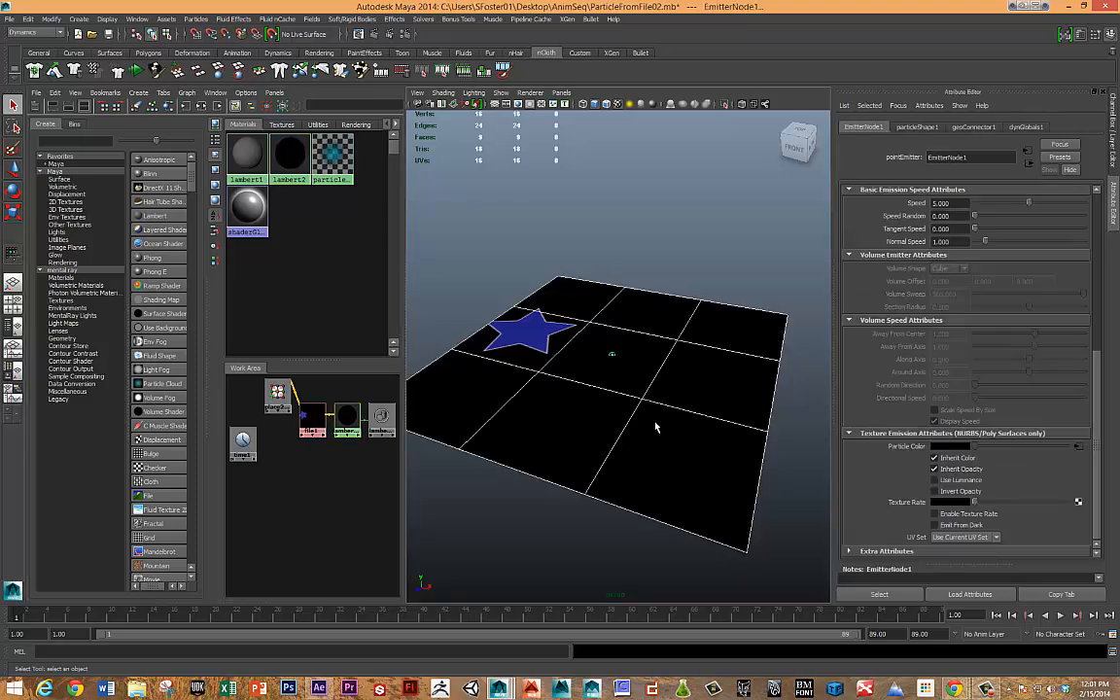
pyautogui.moveTo(646, 418)
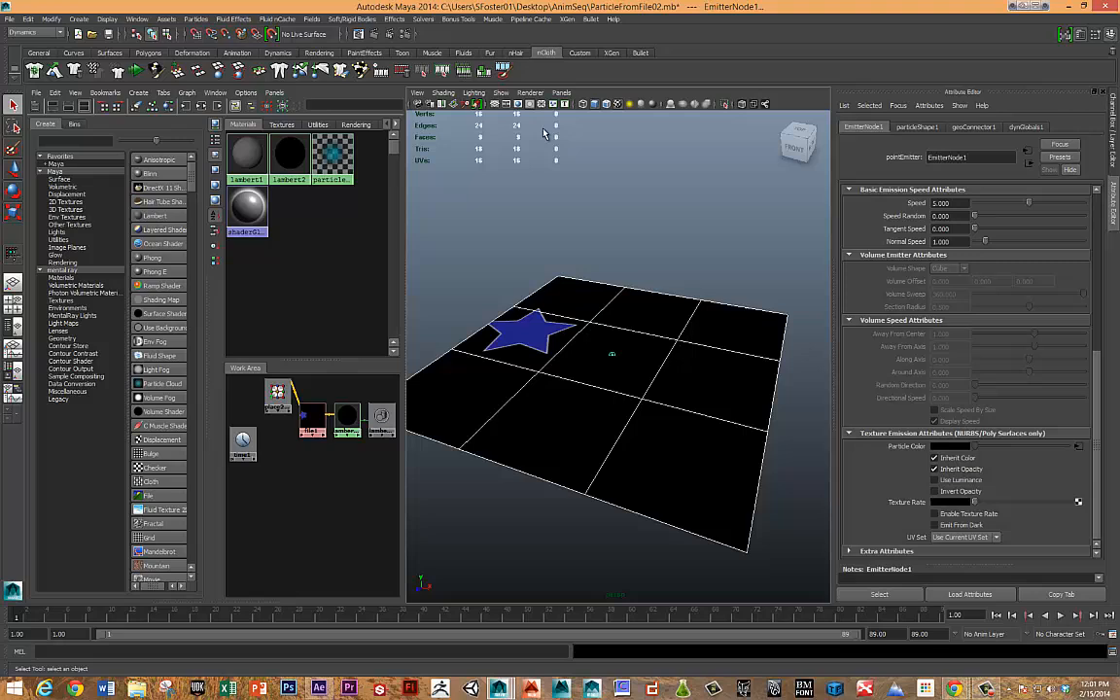
pyautogui.moveTo(986, 134)
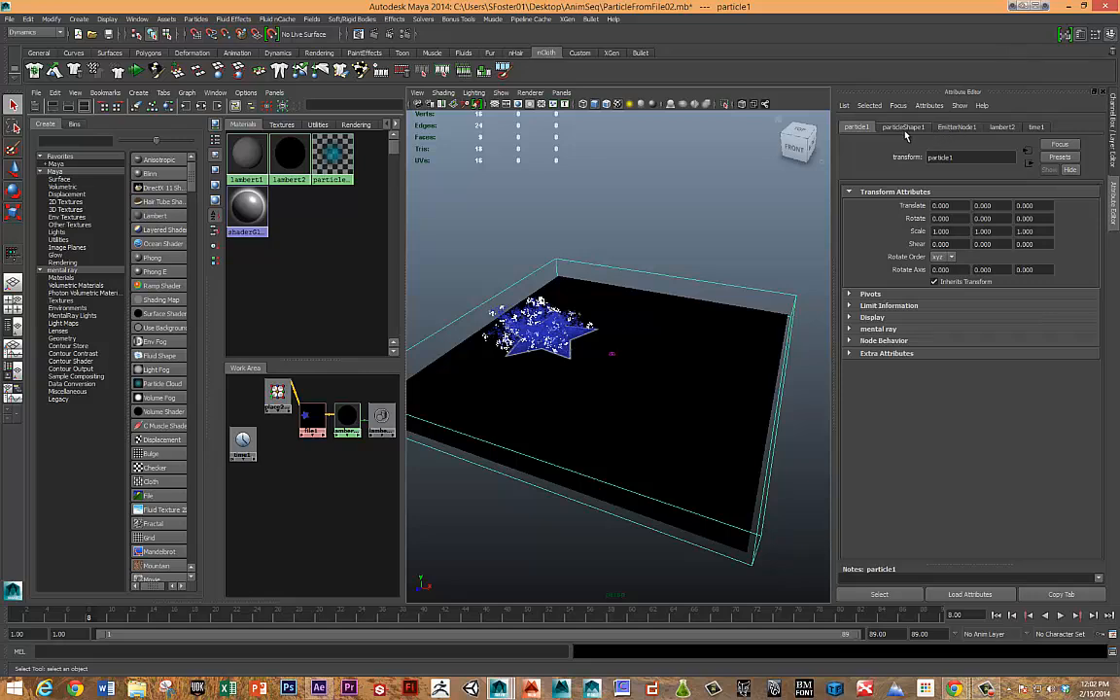
# Step: Review particleShape1's render attributes, then return to the EmitterNode1 settings
pyautogui.click(903, 126)
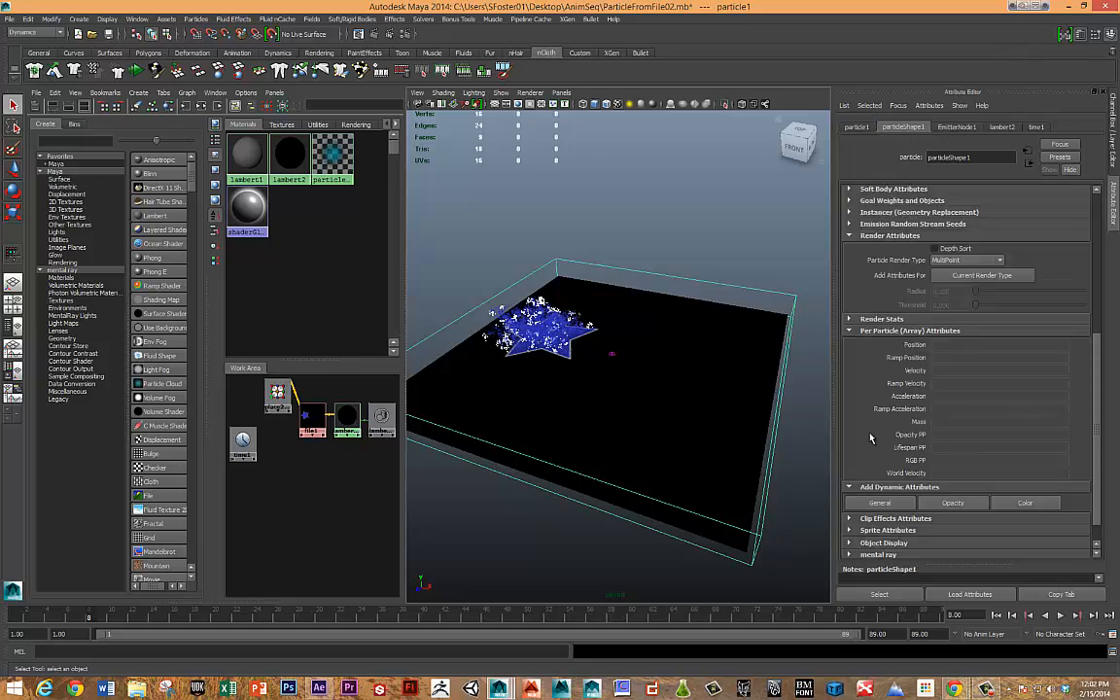
pyautogui.moveTo(891, 467)
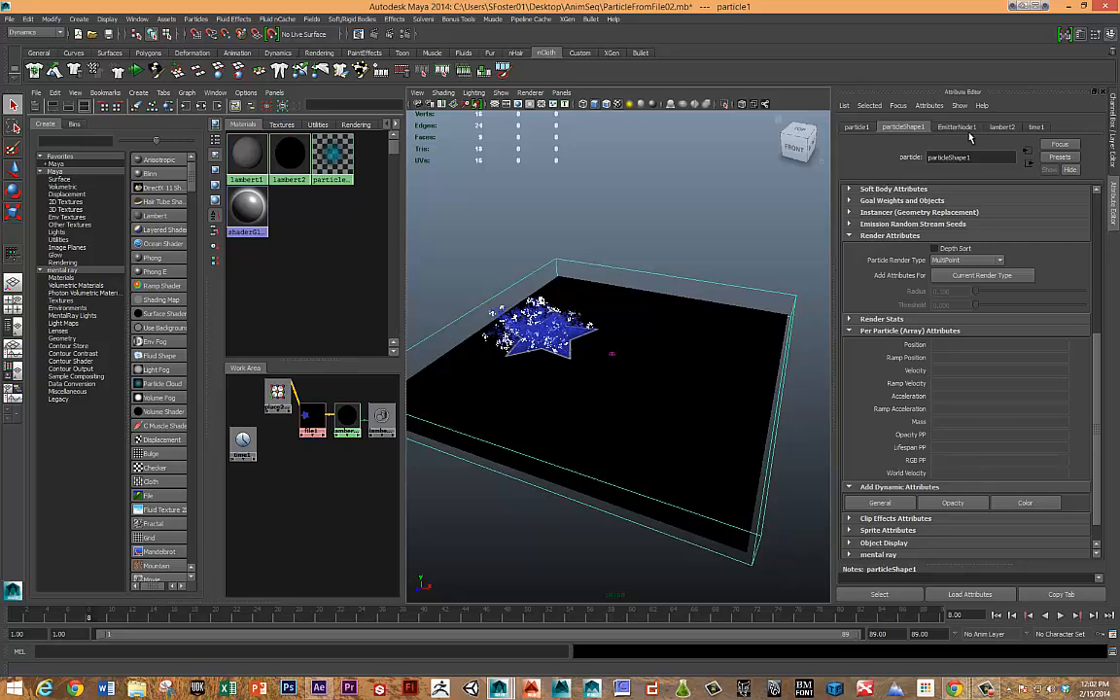
pyautogui.click(957, 126)
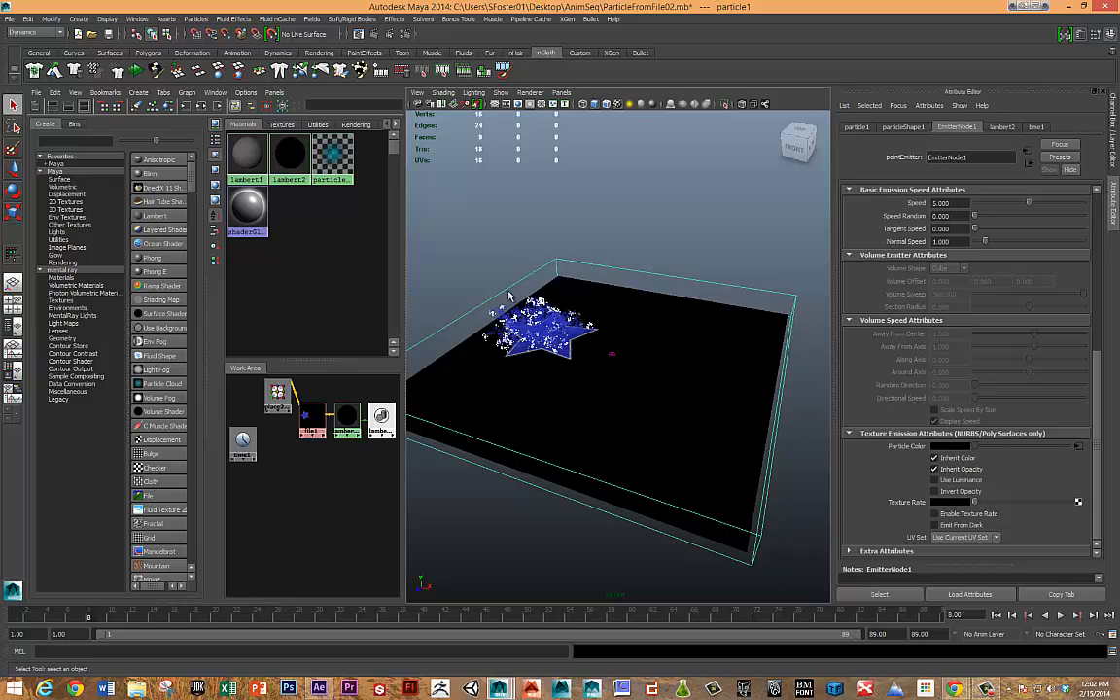
pyautogui.moveTo(463, 450)
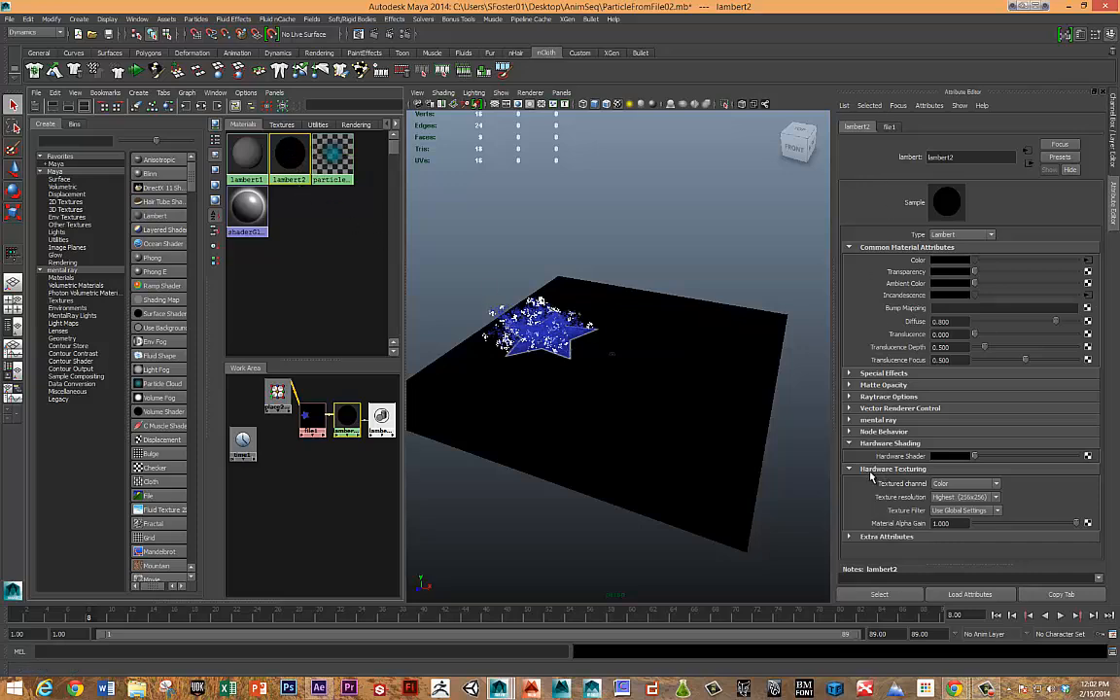
# Step: Set lambert2's hardware texture resolution to Highest (256x256) and rewind to frame 1
pyautogui.click(993, 497)
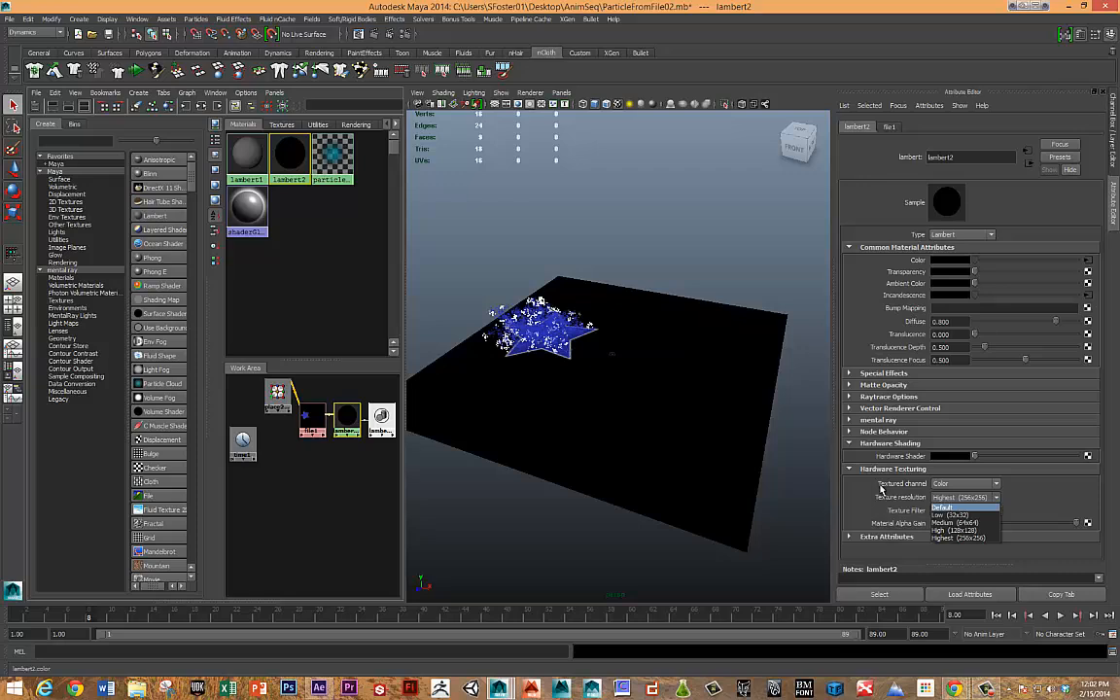
pyautogui.moveTo(465, 207)
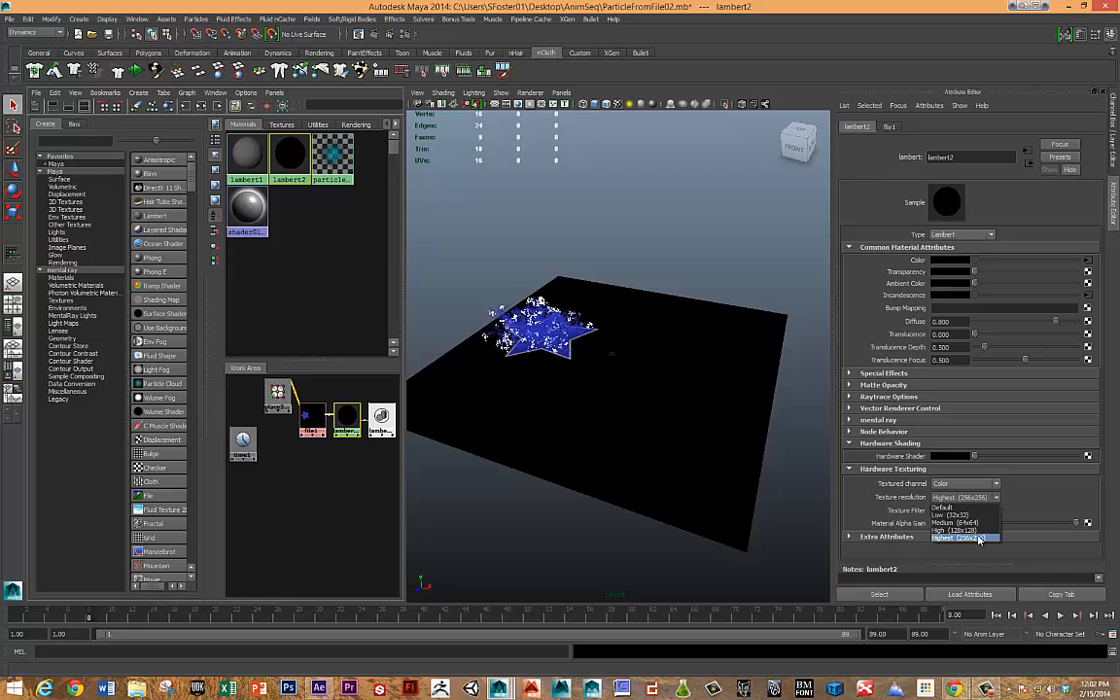
pyautogui.click(962, 538)
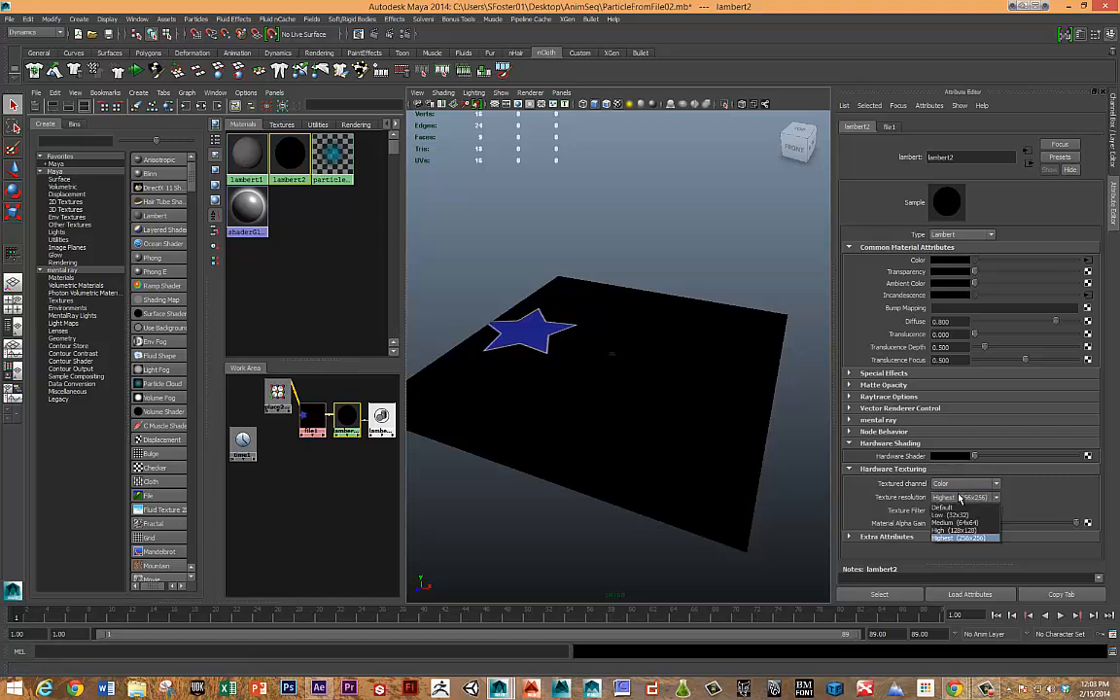
pyautogui.click(947, 507)
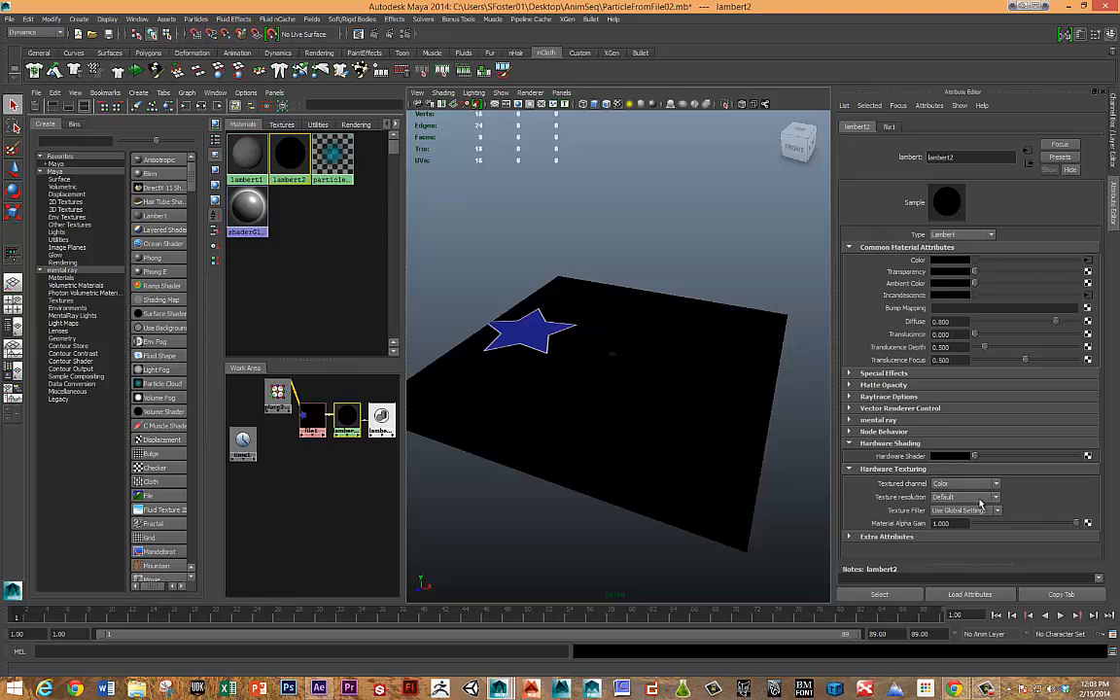
pyautogui.click(994, 496)
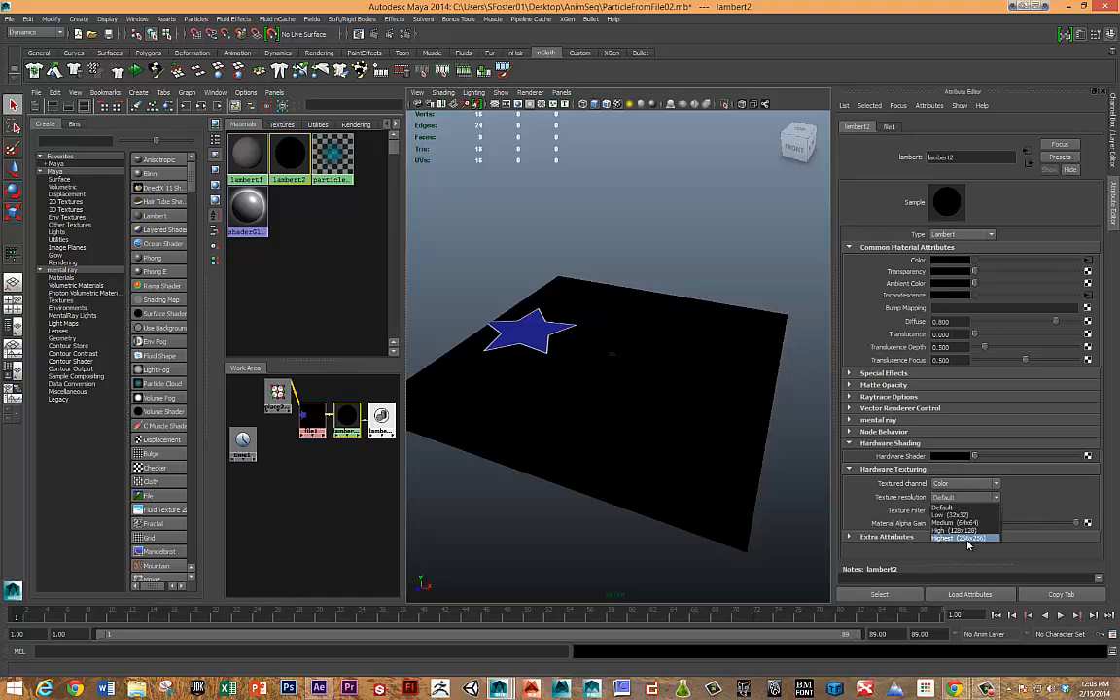
pyautogui.click(962, 537)
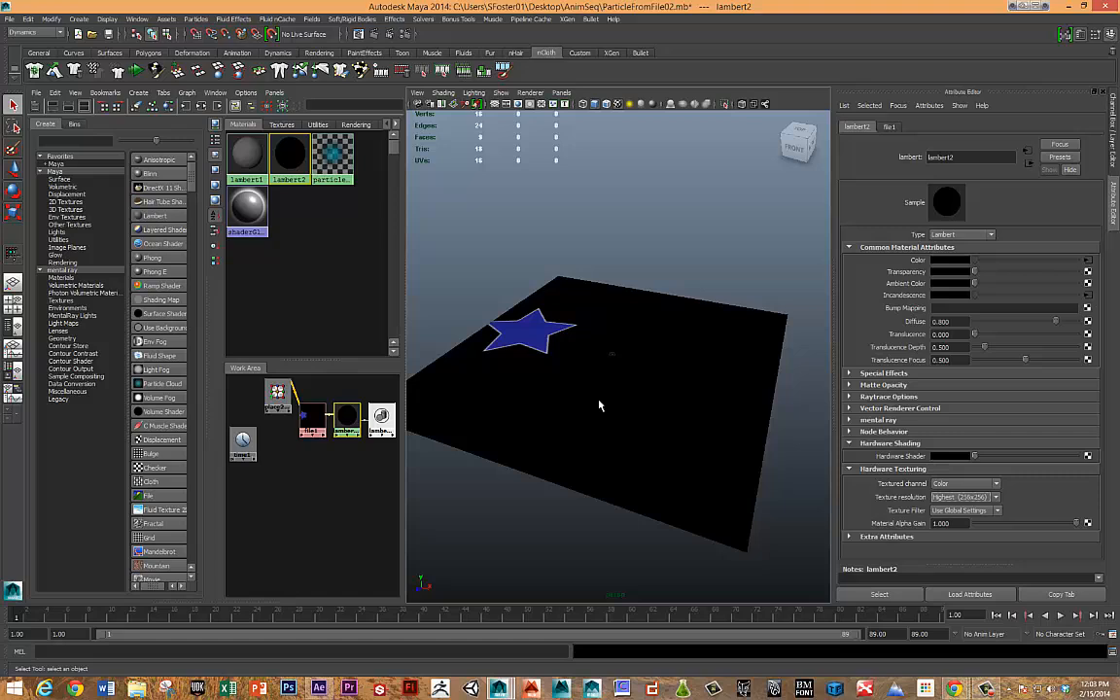
pyautogui.click(1075, 614)
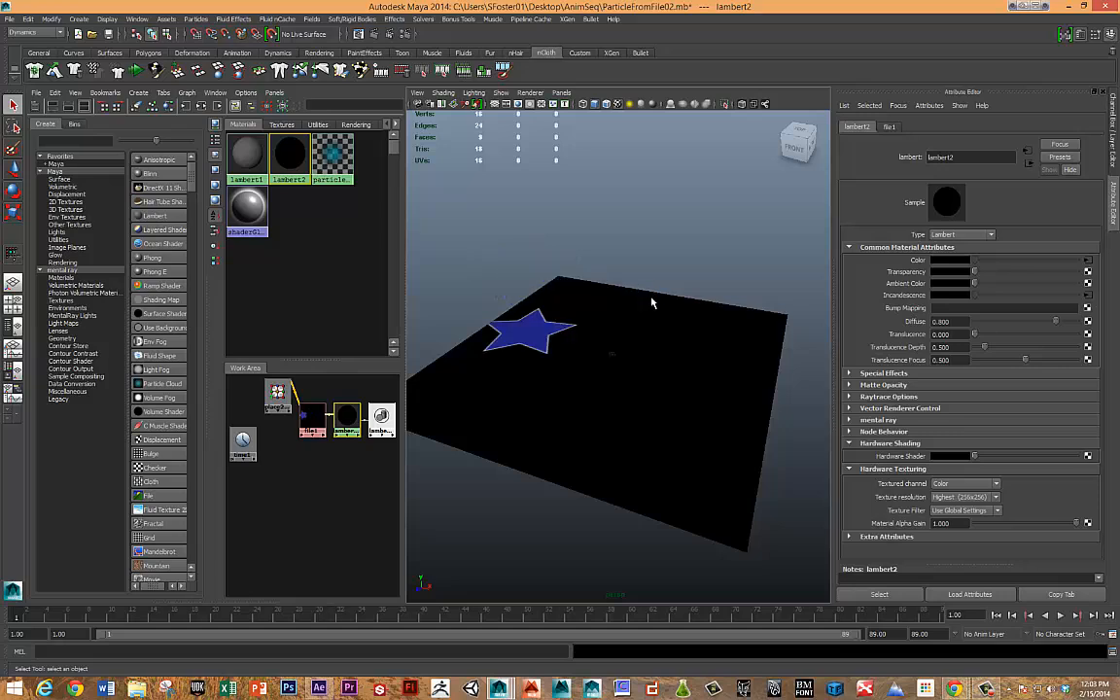
pyautogui.moveTo(686, 314)
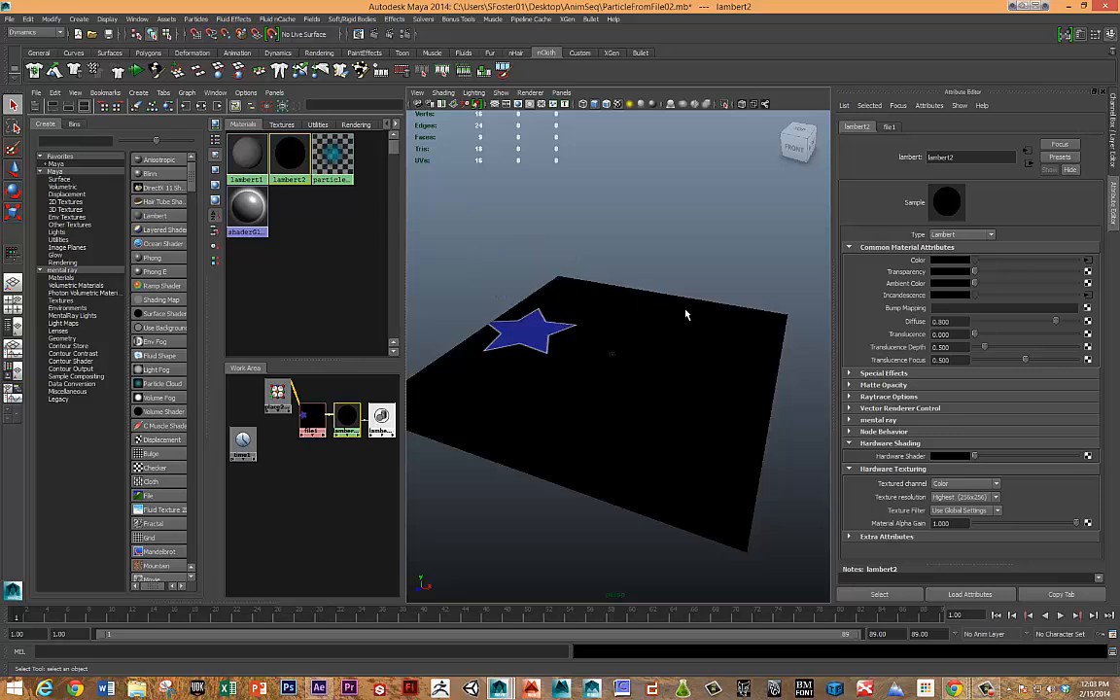